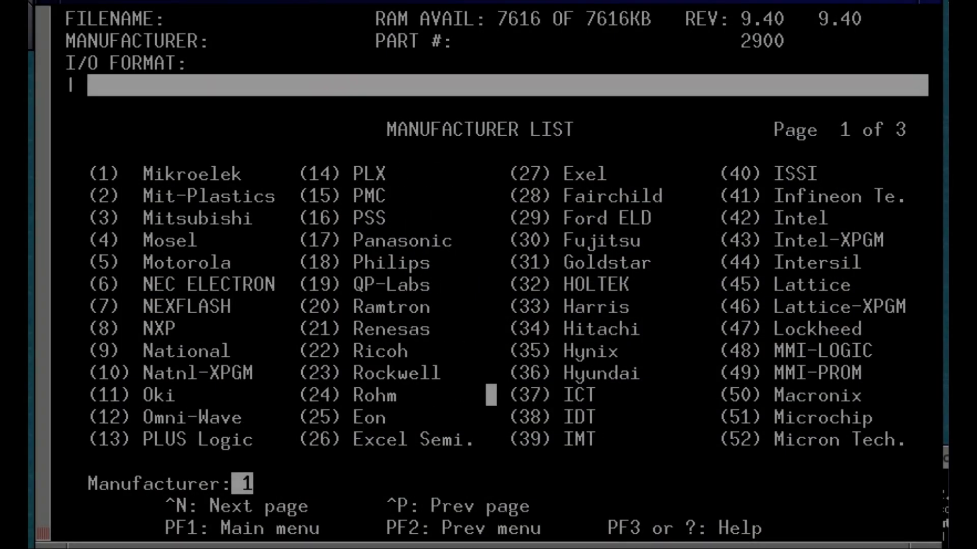
Step: Select manufacturer 5 Motorola and part 20 to load the 68766 algorithm
key(ctrl+n)
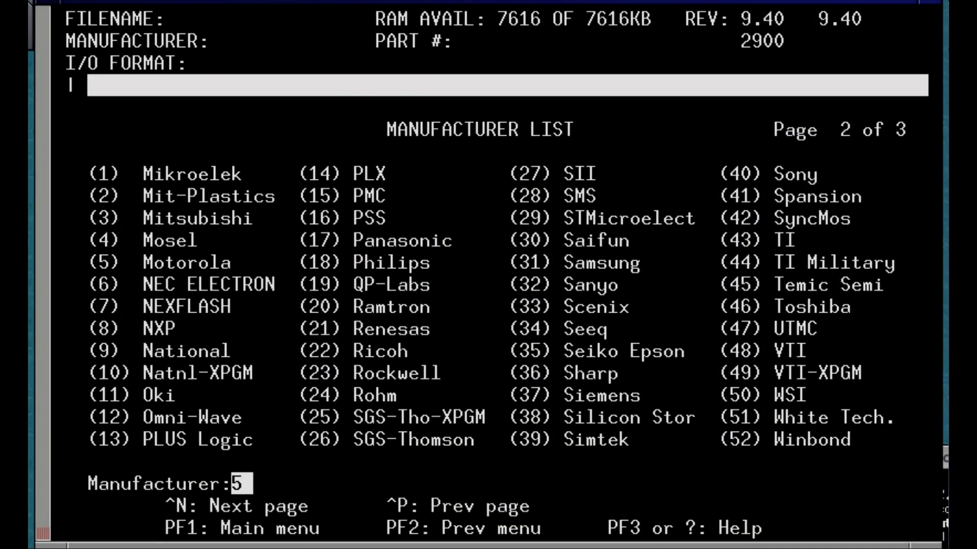
key(Return)
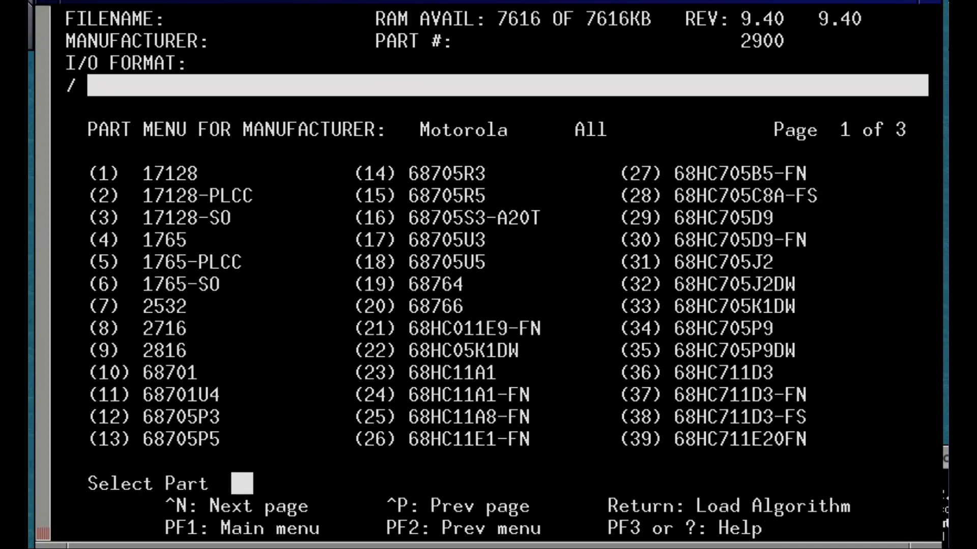
text(20)
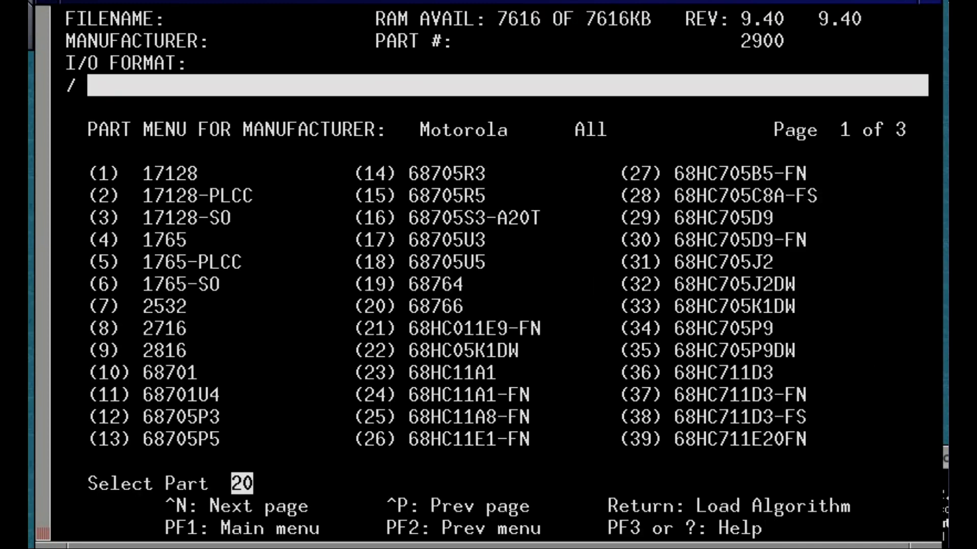
key(Return)
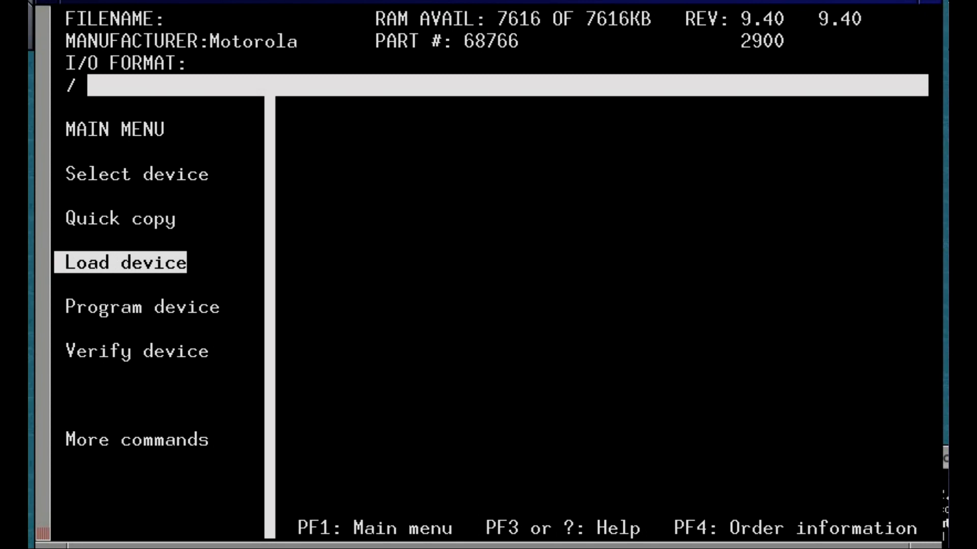
click(124, 262)
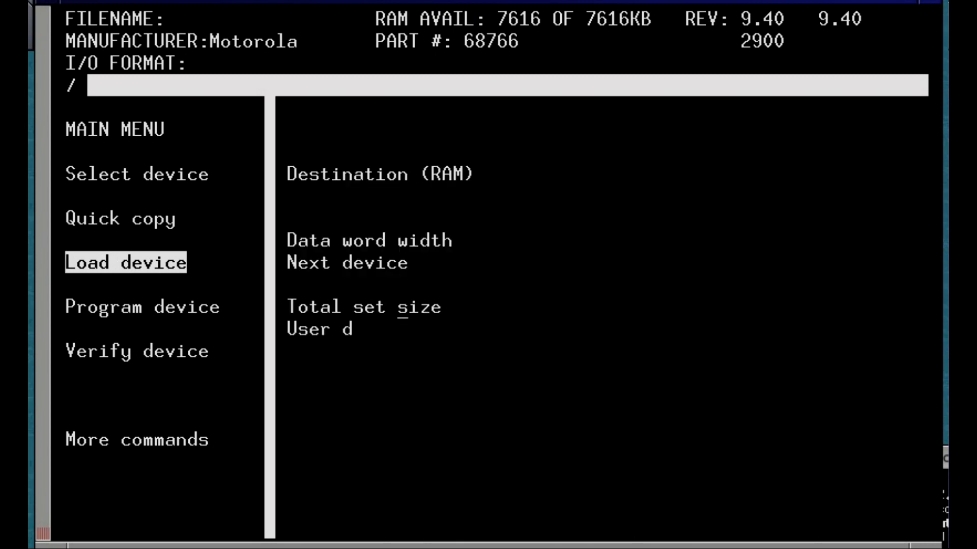
click(124, 263)
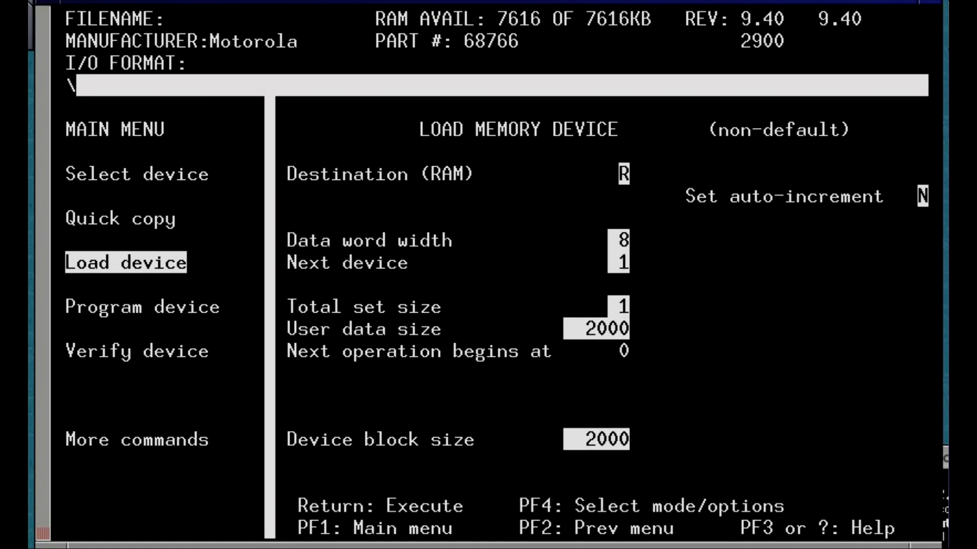
key(Return)
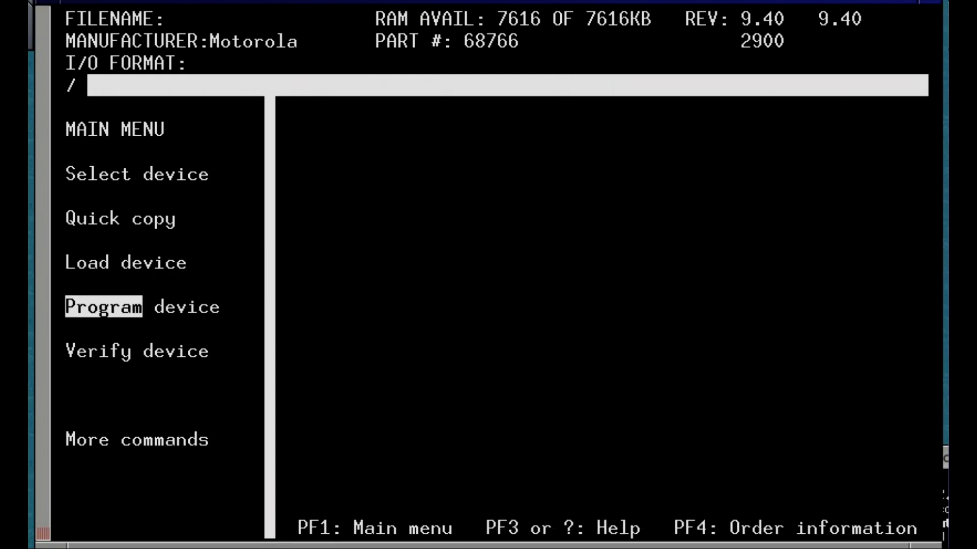
key(Down)
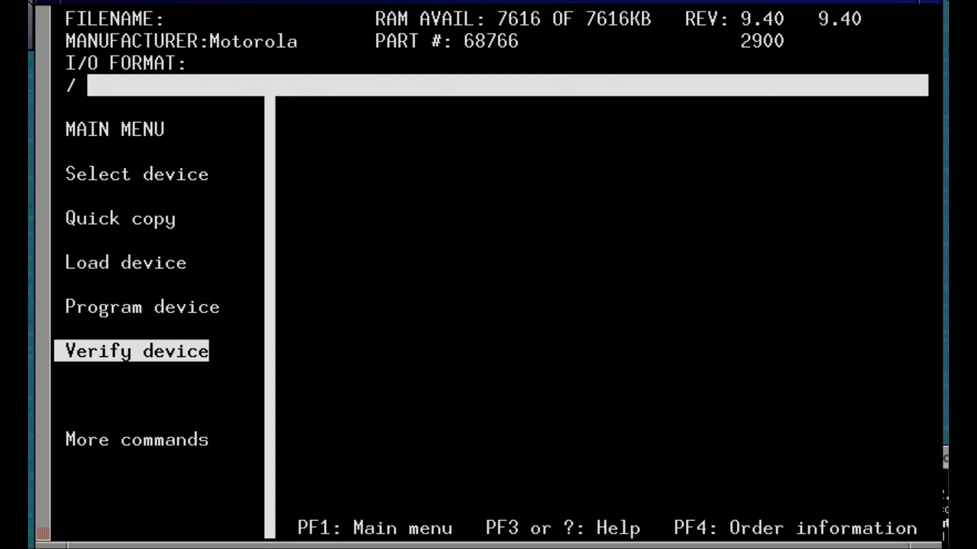
key(Down)
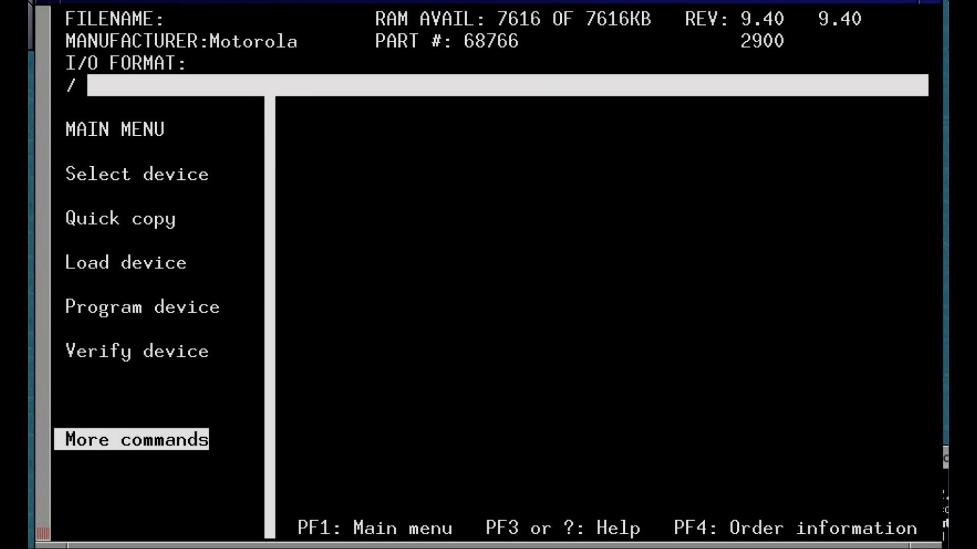
click(131, 440)
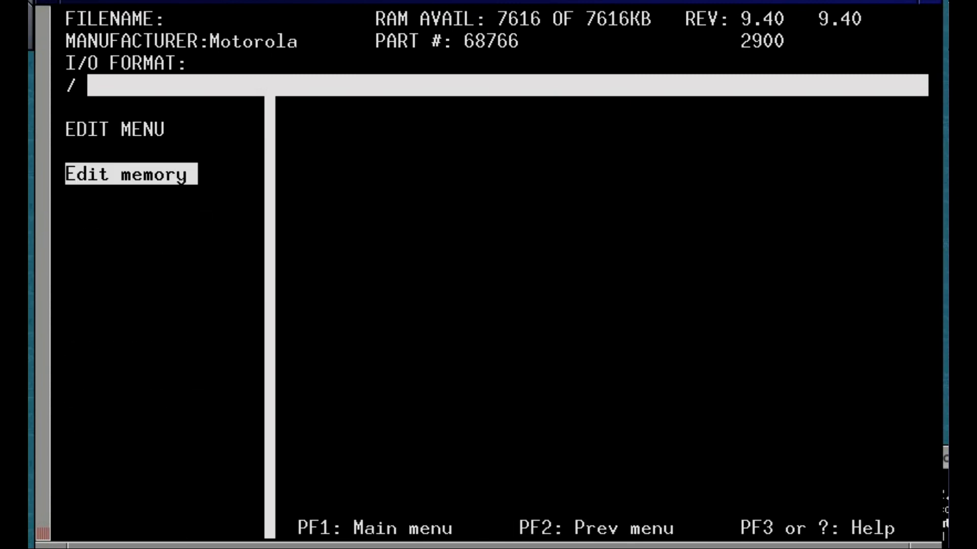
click(129, 174)
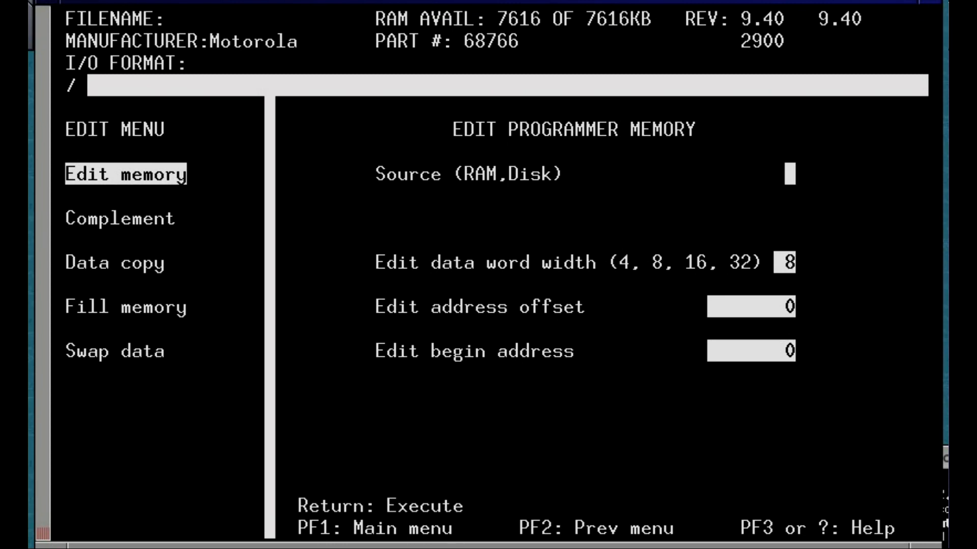
key(Return)
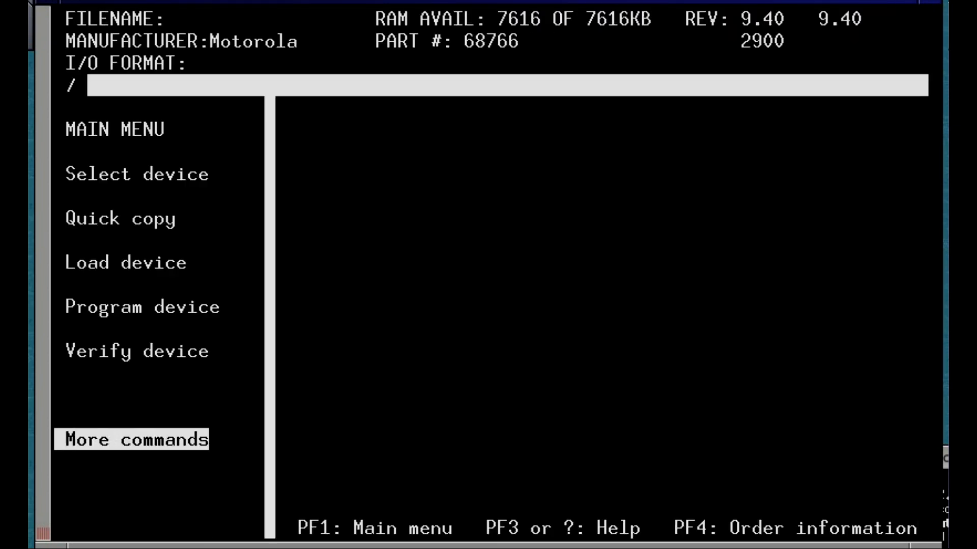
Step: Step to the Verify device command, bring up its RAM source / 2000 data-size form, and leave the main menu
click(135, 351)
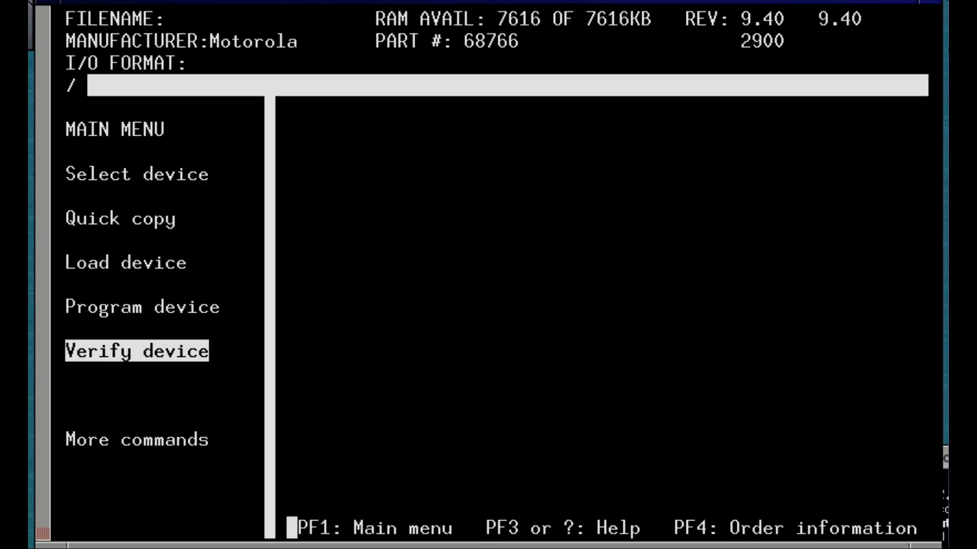
click(135, 351)
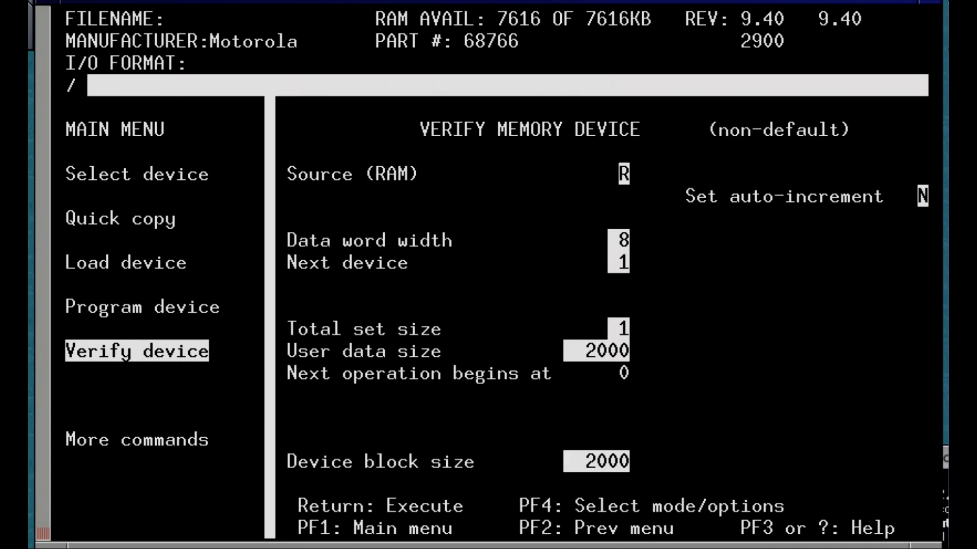
key(Return)
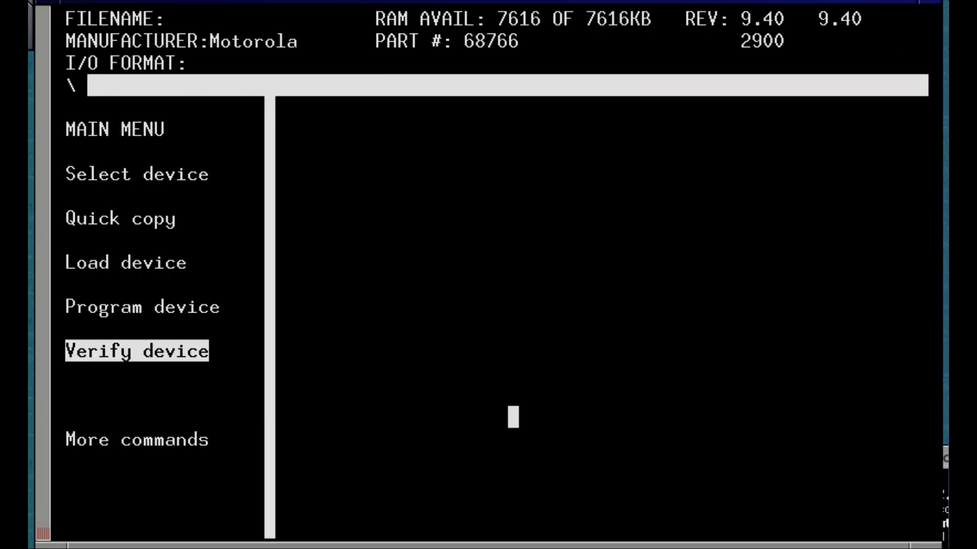
click(135, 351)
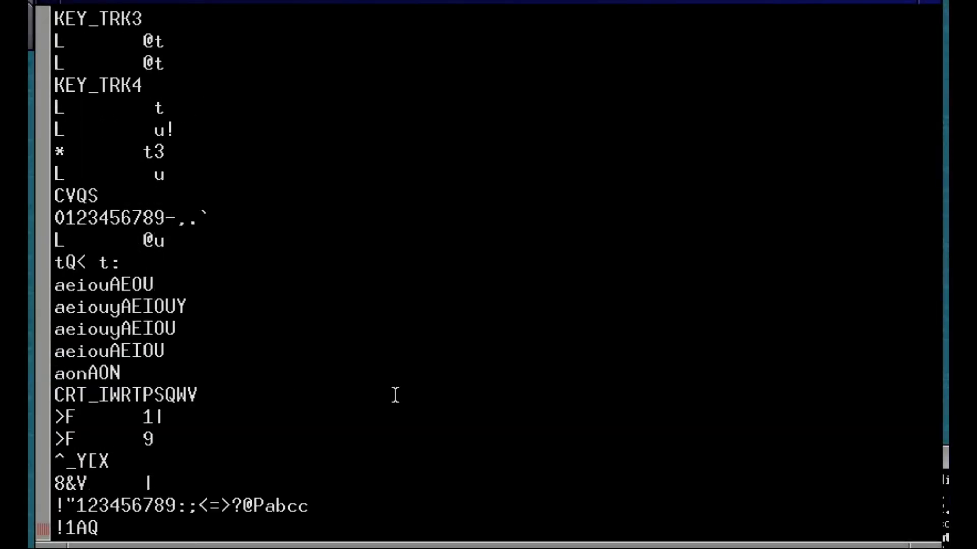
Step: Scroll the scrollback to review the strings found in 68766-1.bin
scroll(up, 3)
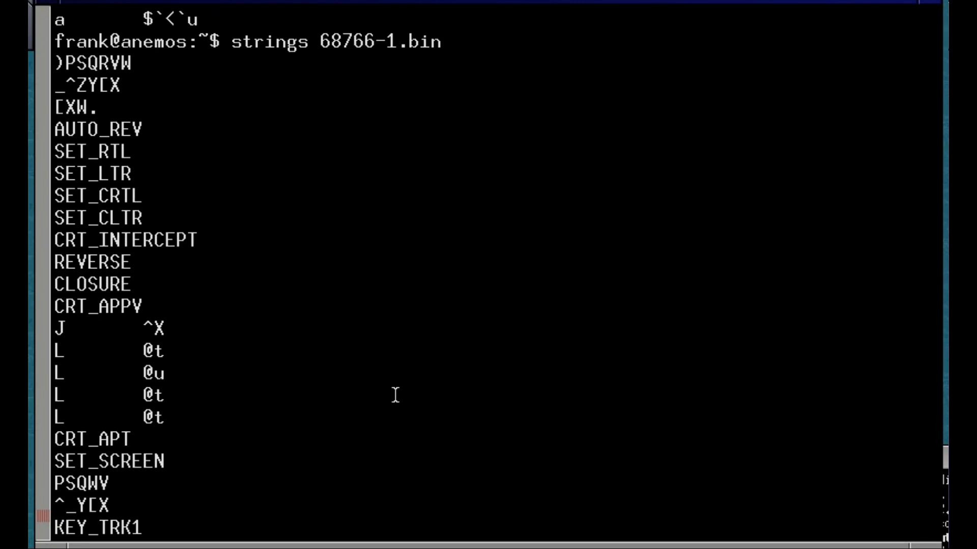
scroll(up, 3)
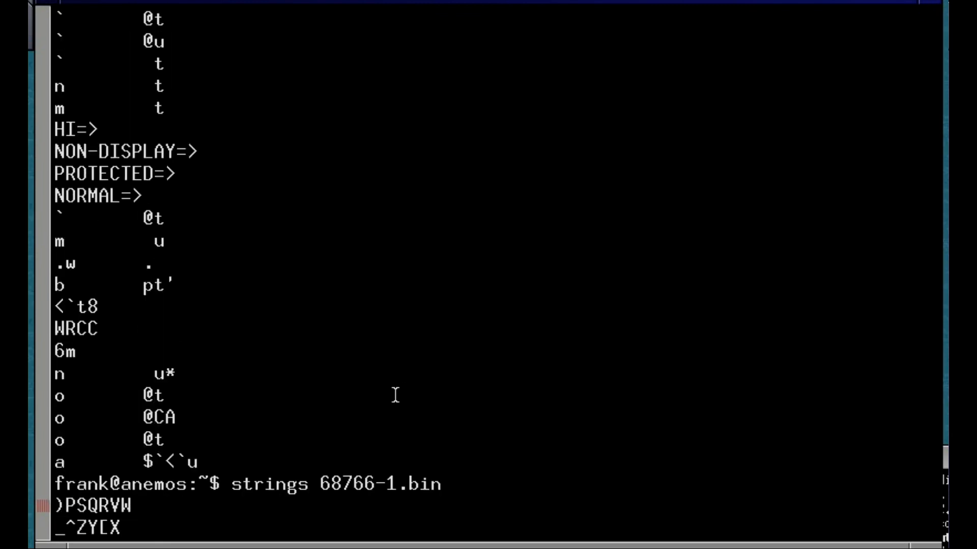
scroll(down, 3)
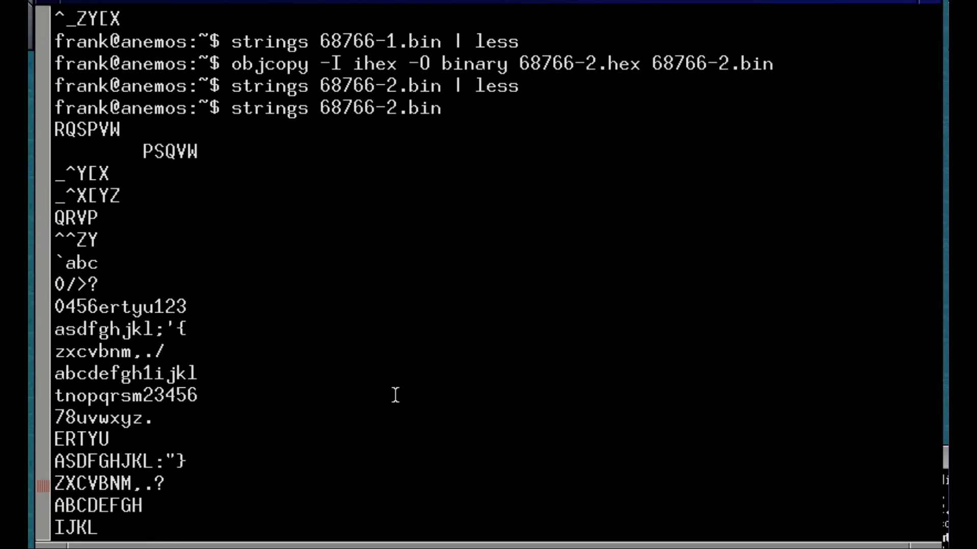
Step: Scroll through the 68766-2.bin strings output, including its keyboard-character rows
scroll(down, 3)
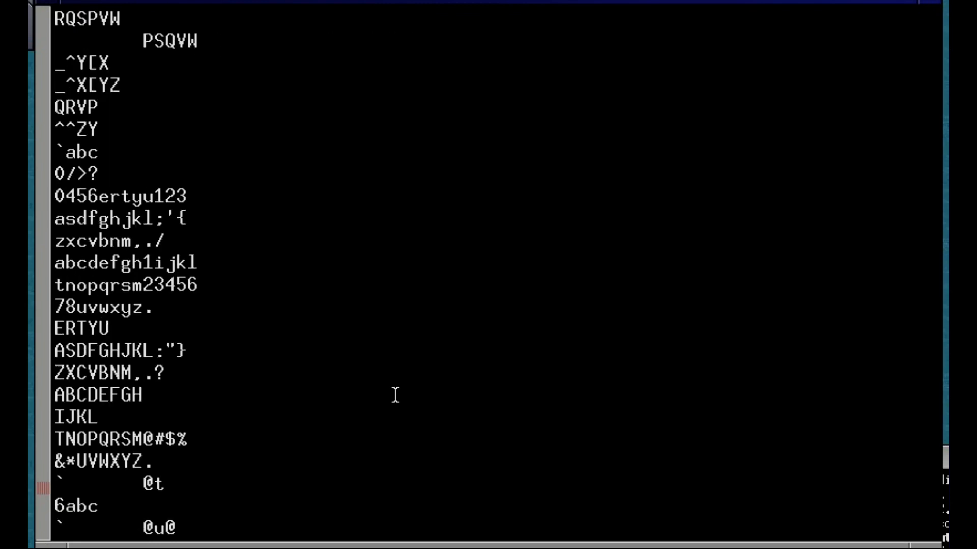
scroll(down, 3)
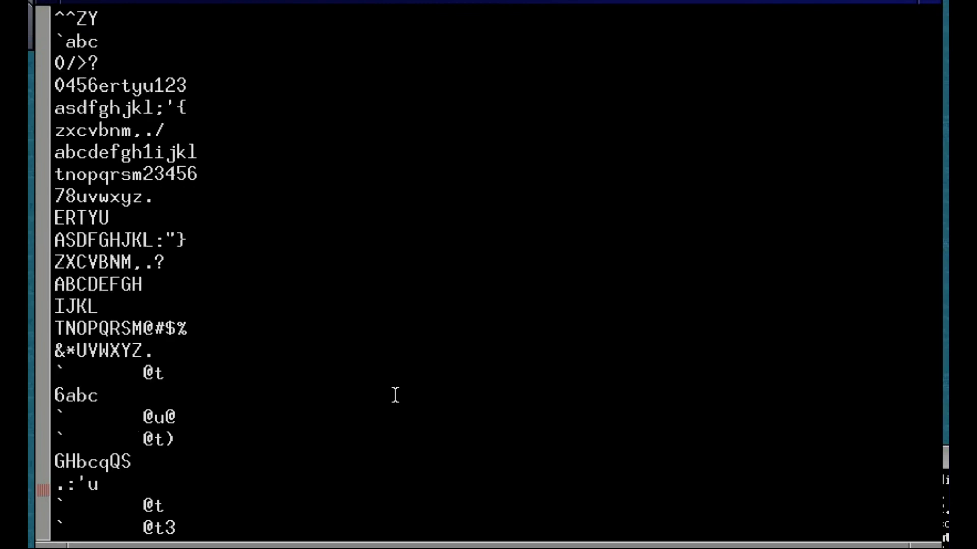
scroll(down, 3)
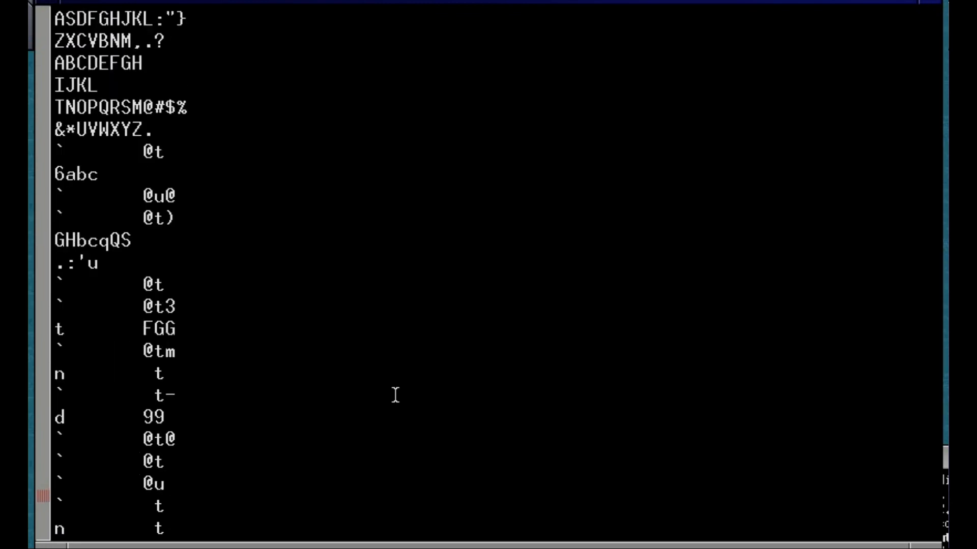
scroll(down, 3)
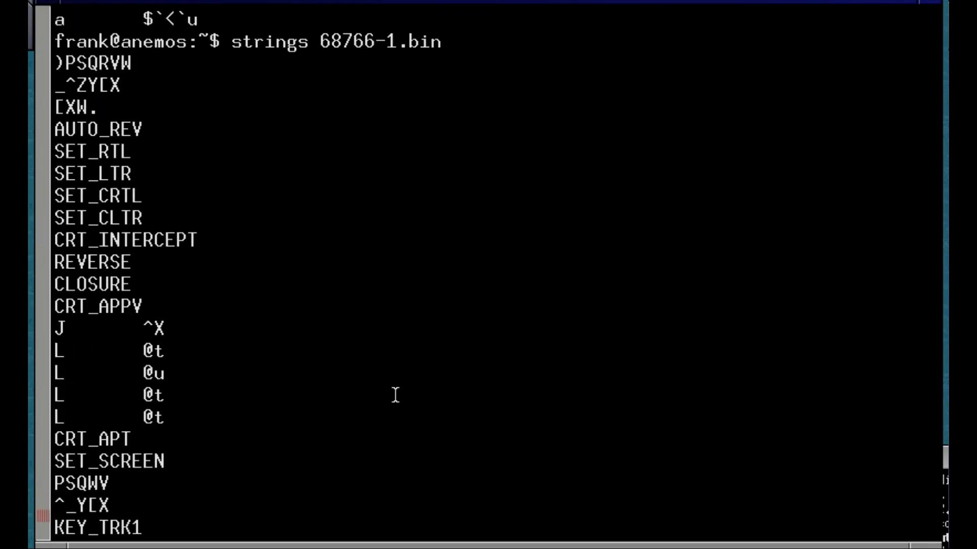
scroll(down, 3)
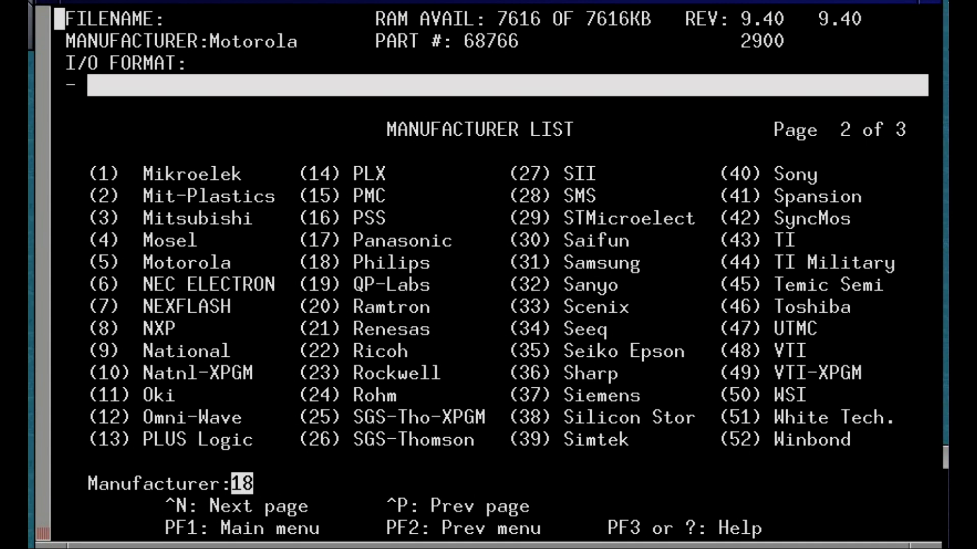
Step: Confirm Philips as manufacturer and select part 22 to load the 82S100 algorithm
key(Return)
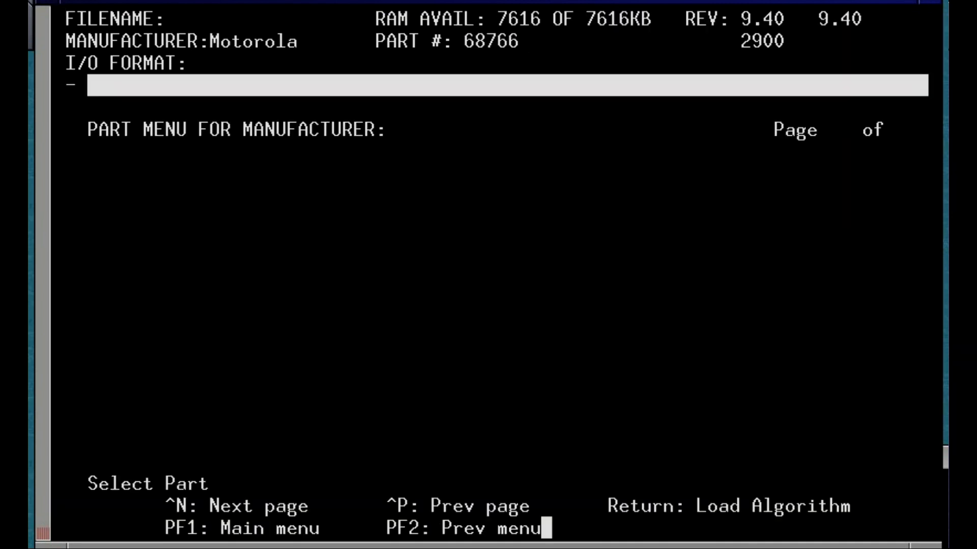
text(2)
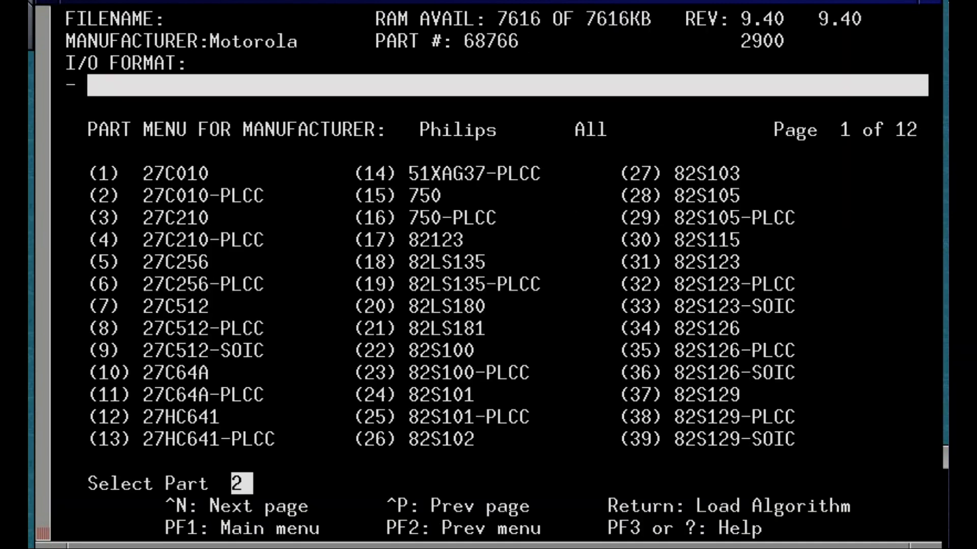
text(2)
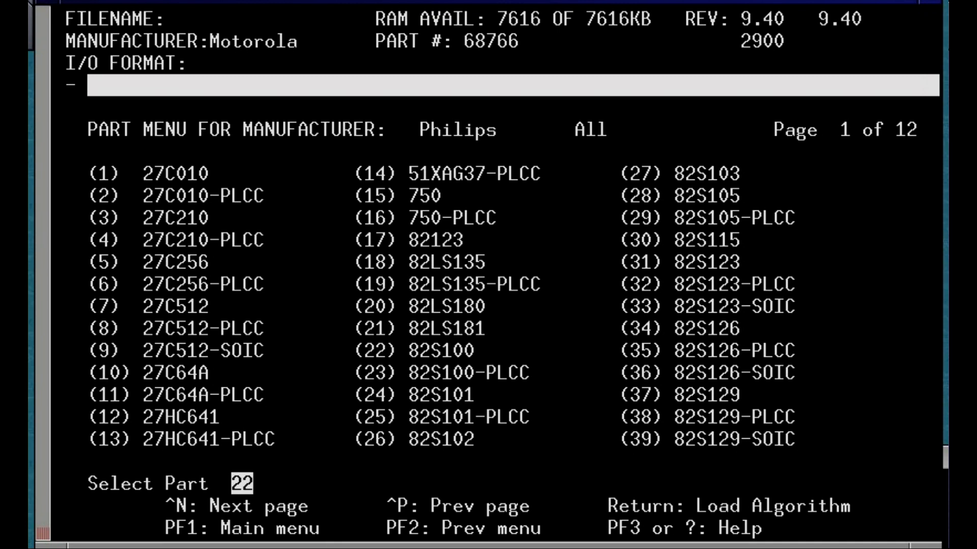
key(Return)
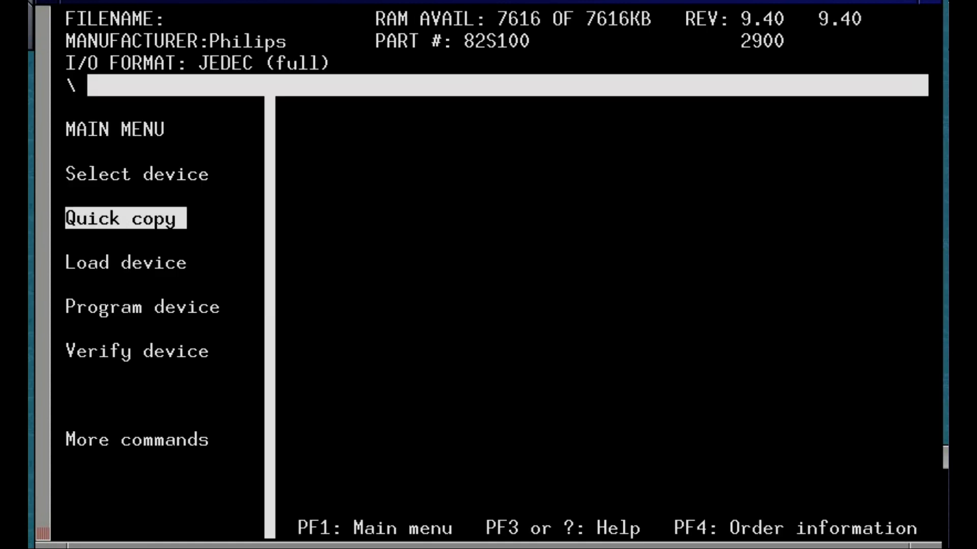
Step: Run Load device with destination RAM to read the 82S100 into memory
key(Down)
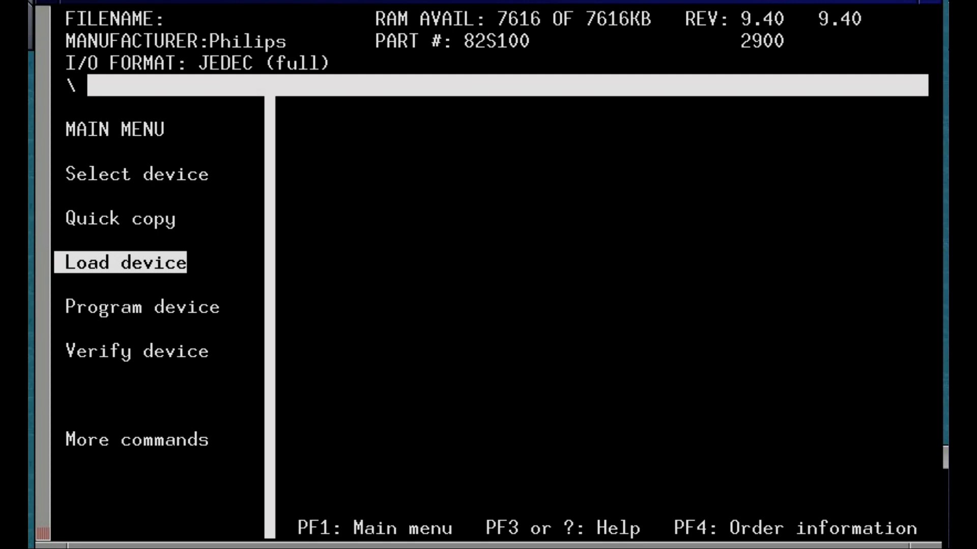
click(122, 262)
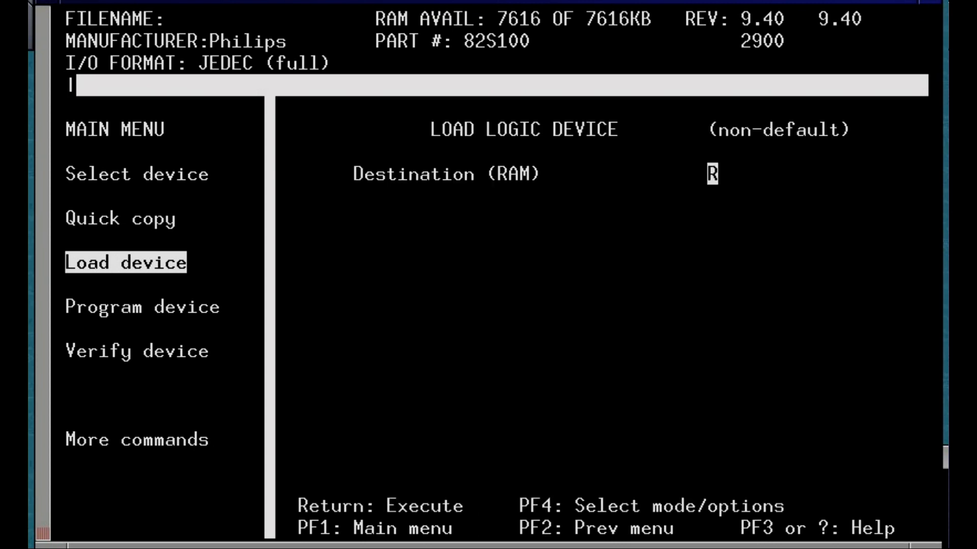
key(Return)
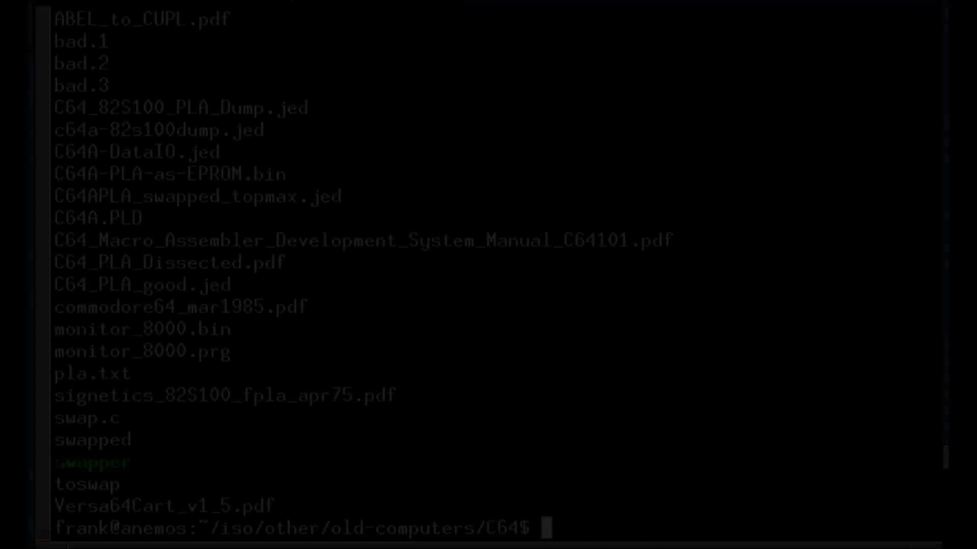
Step: View C64A-DataIO.jed in less, read the fuse map to (END), and quit
text(less C)
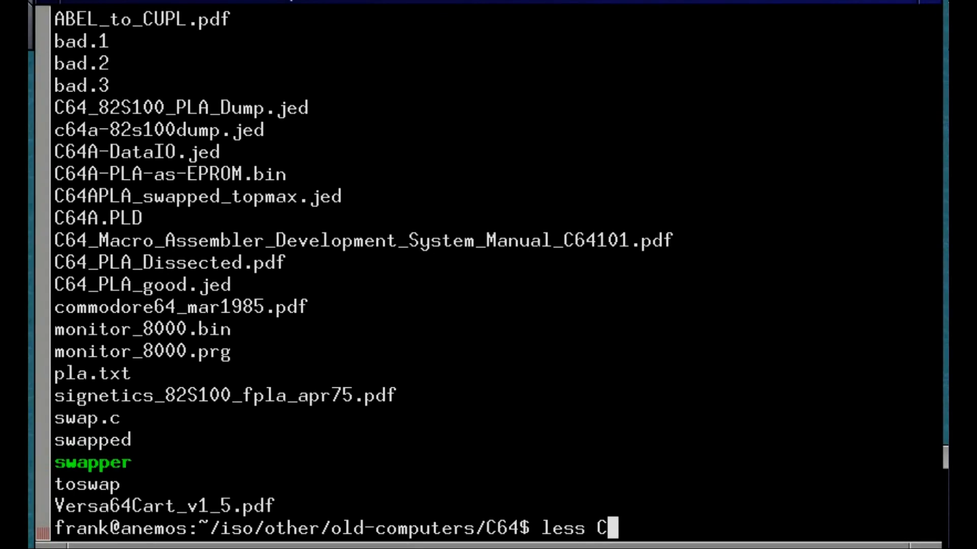
text(64)
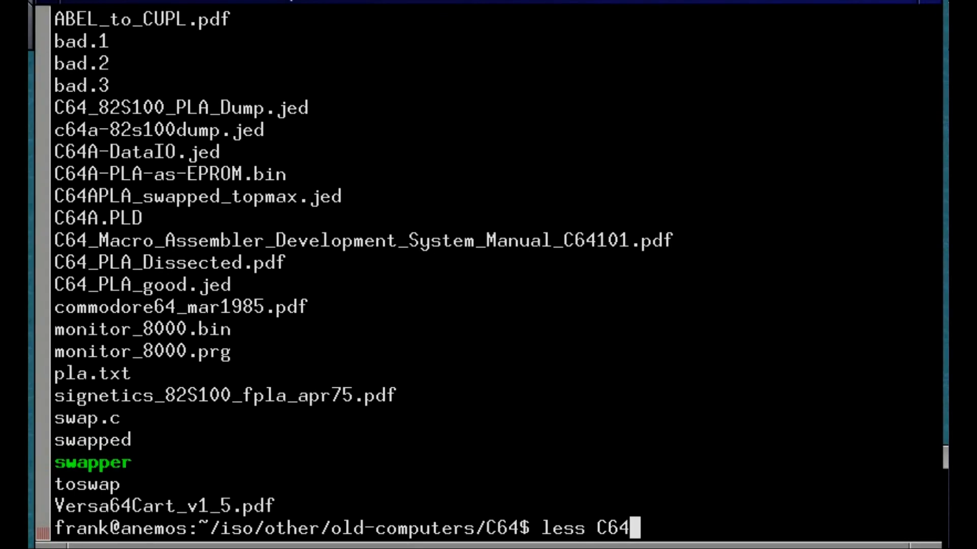
text(A)
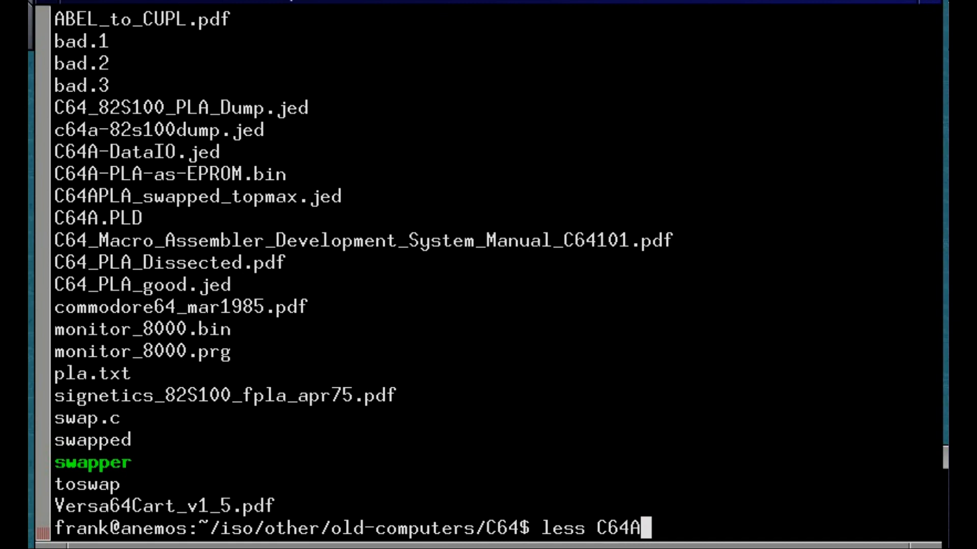
text(-)
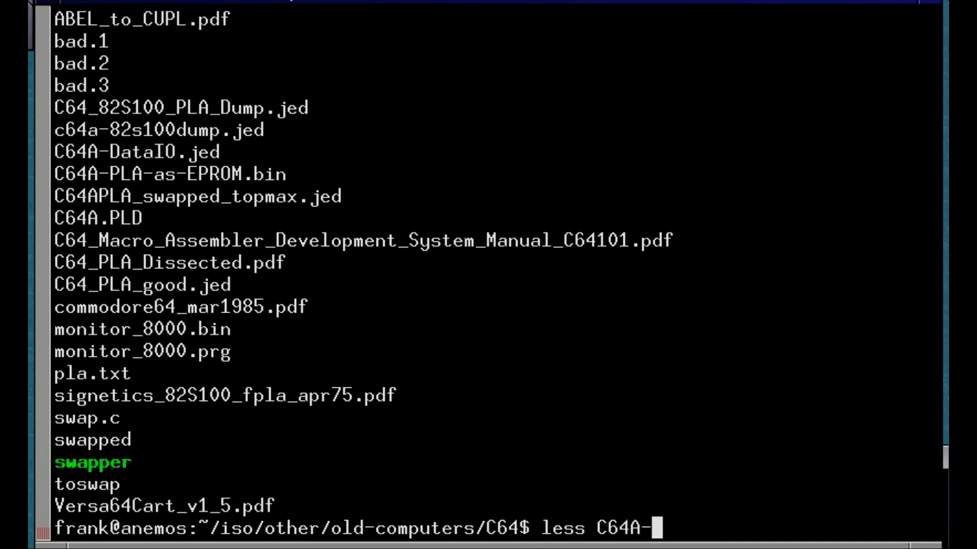
key(Return)
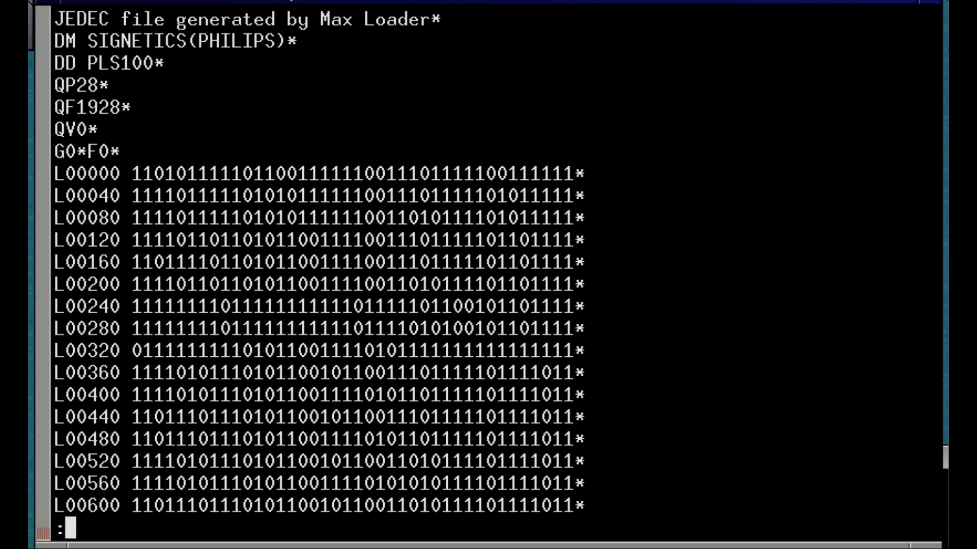
scroll(down, 3)
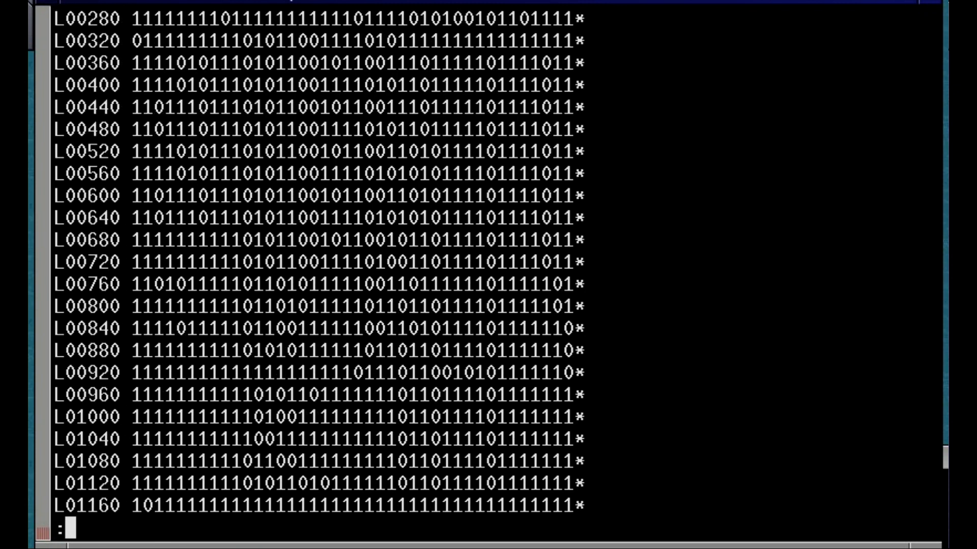
scroll(down, 3)
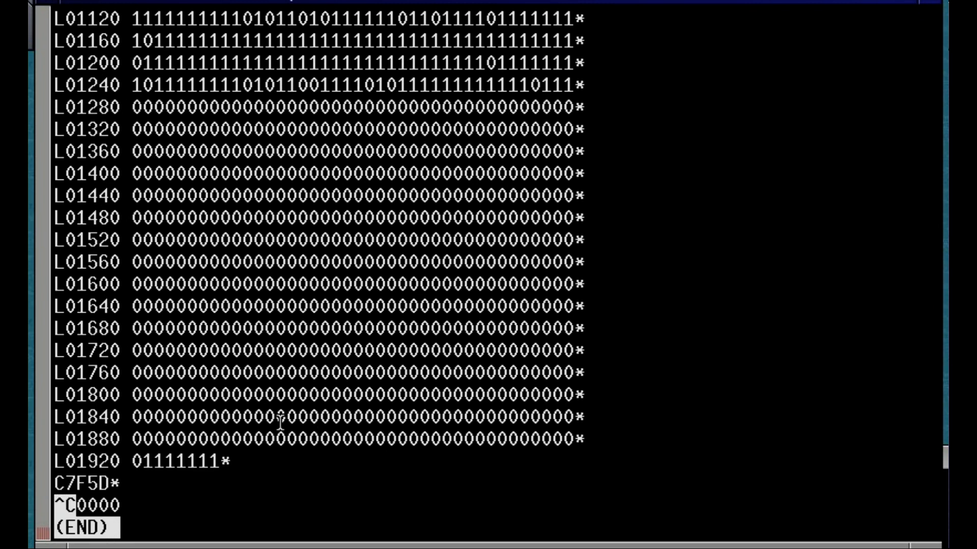
mouse_move(235, 417)
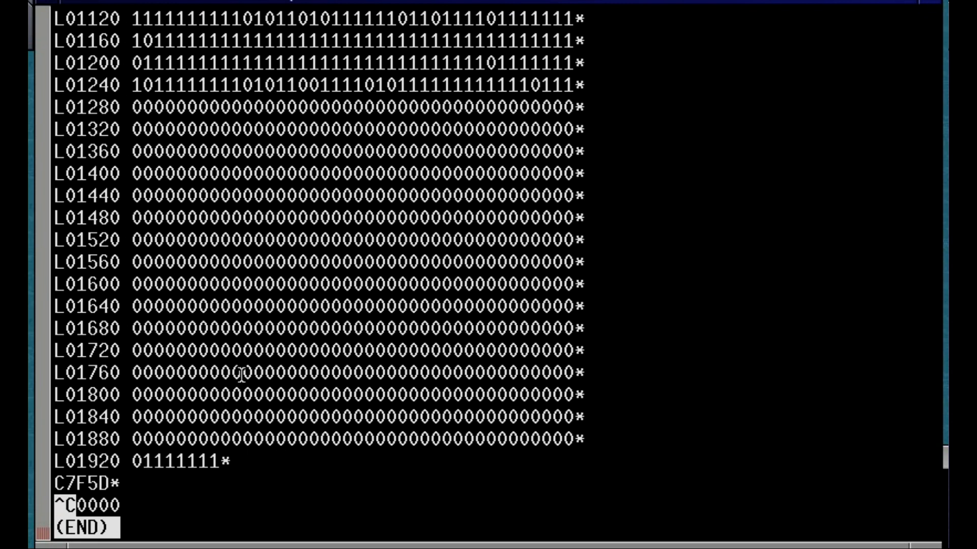
key(q)
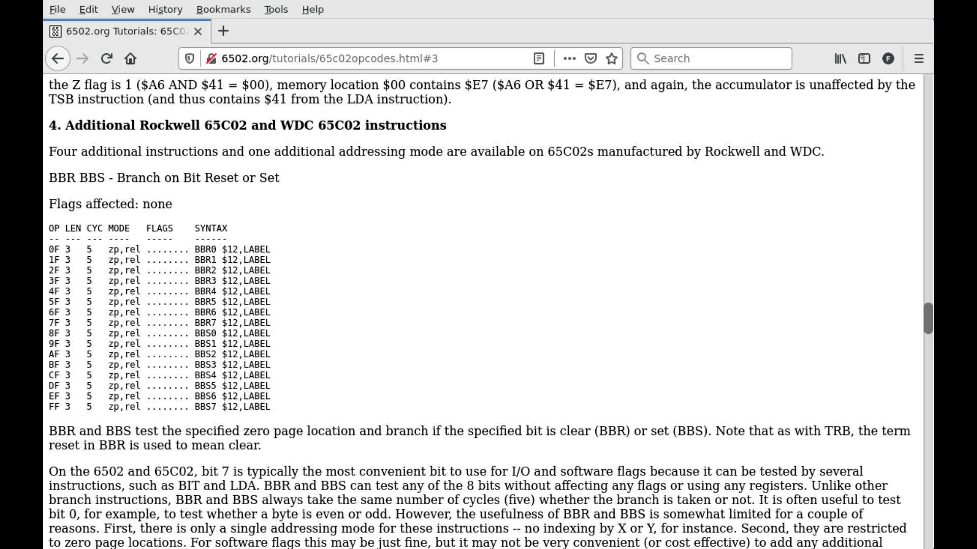
Step: Scroll from section 4 down to section 7, 'Instructions with different cycle counts'
scroll(down, 3)
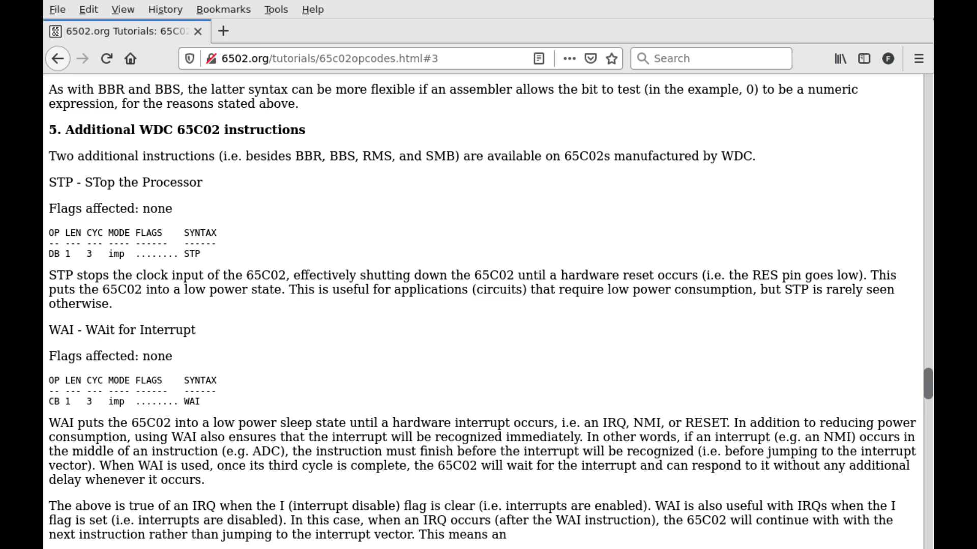
scroll(down, 3)
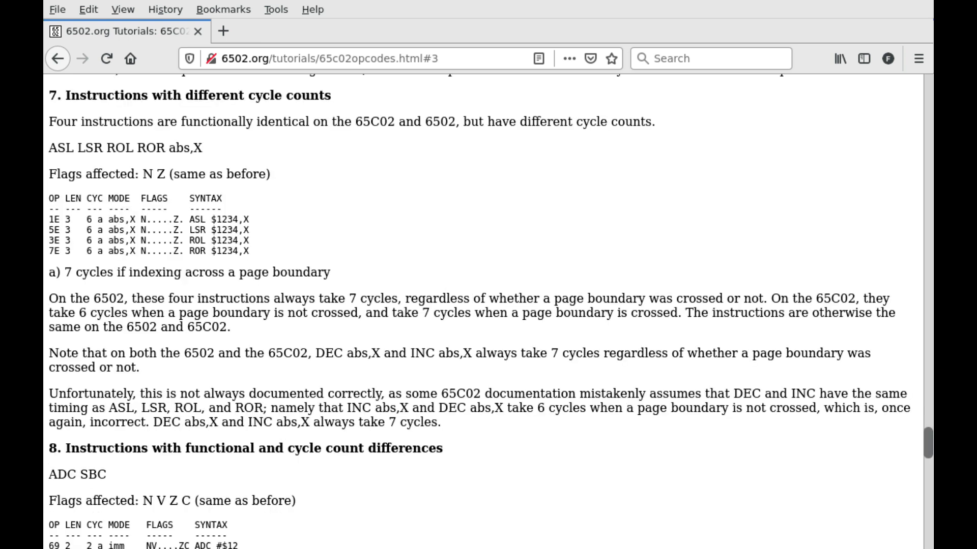